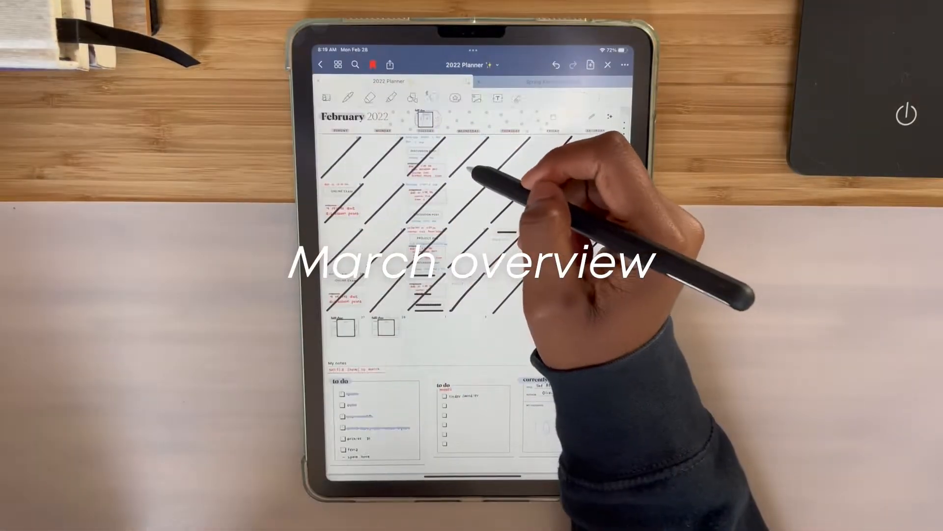
# Step: Carry the February event notes and reminders over onto the March 2022 page
pyautogui.click(433, 97)
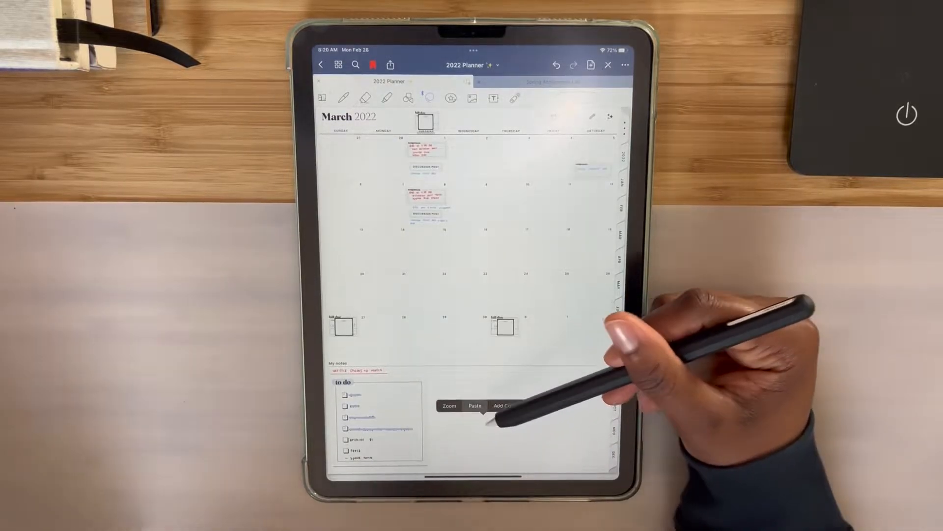
pyautogui.click(475, 405)
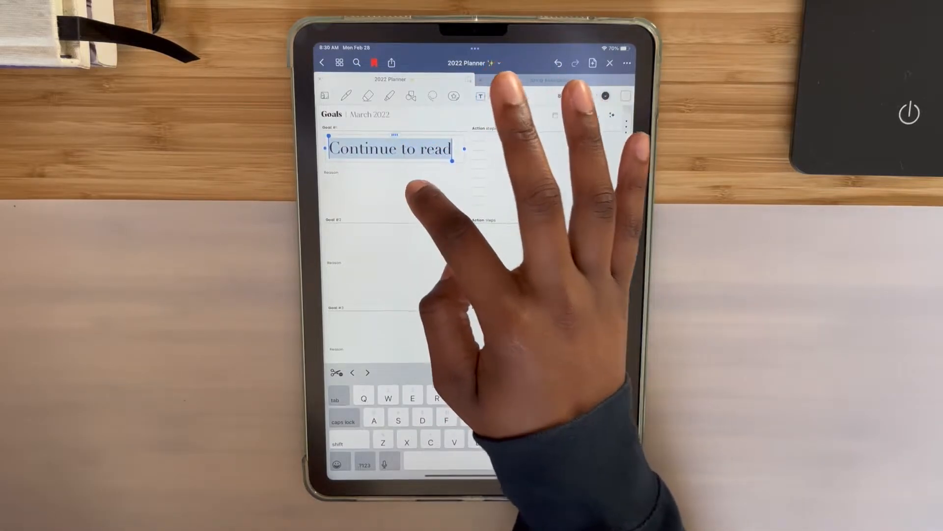
# Step: Fill the remaining goal boxes with 'Post consistently' and 'Keep up with class work'
pyautogui.write('Post consistently')
pyautogui.click(394, 327)
pyautogui.write('Discover career options')
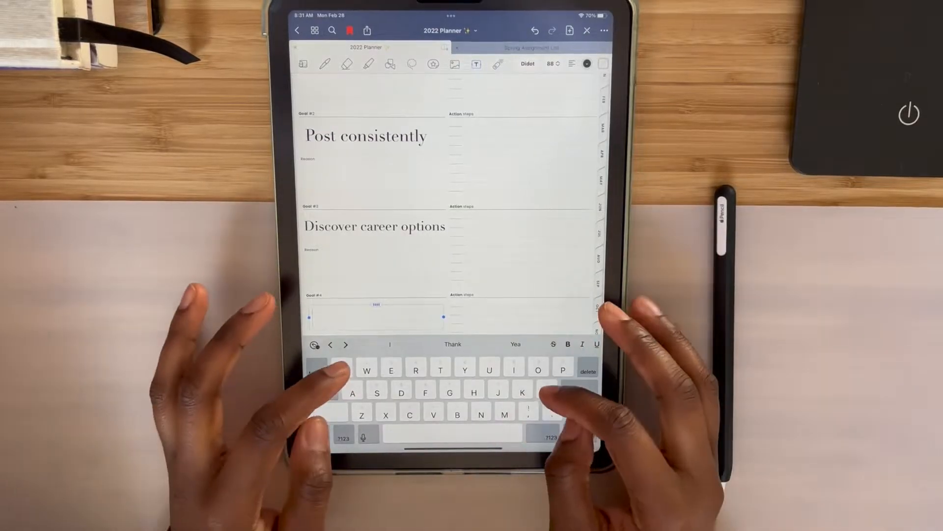
pyautogui.write('Keep up')
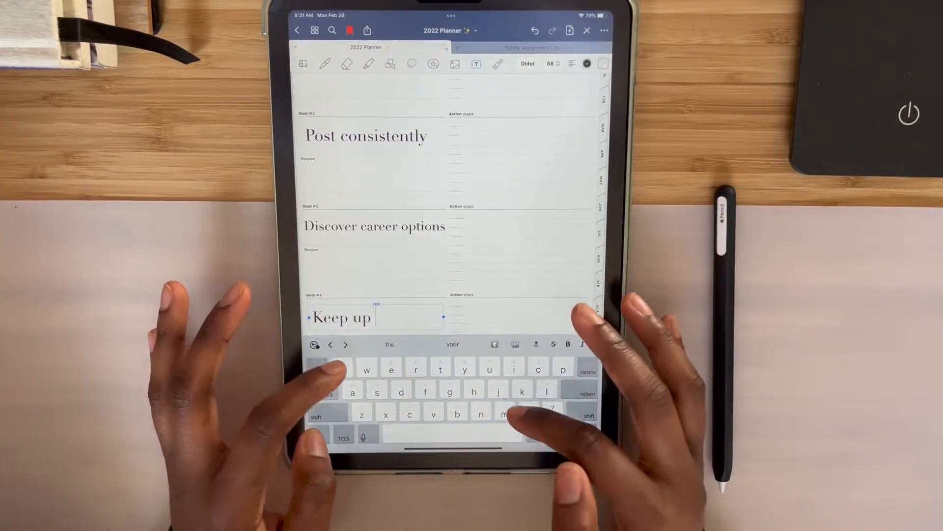
pyautogui.write('with class work')
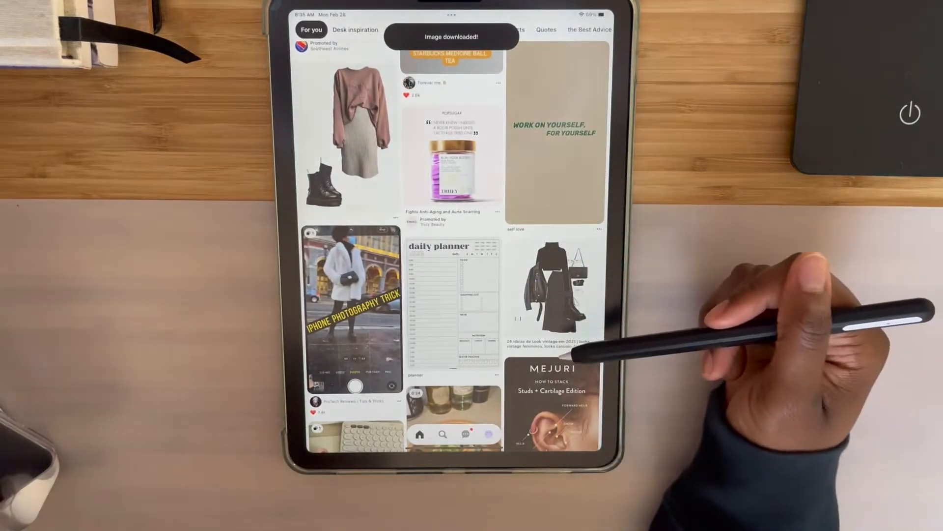
# Step: Search Pinterest for daily affirmations and download the smoothie bowl photo
pyautogui.click(444, 434)
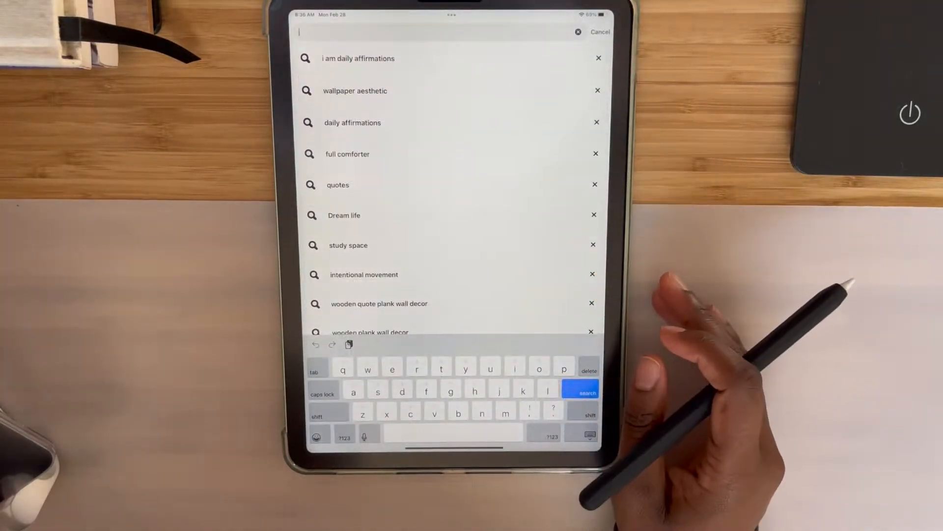
pyautogui.click(352, 123)
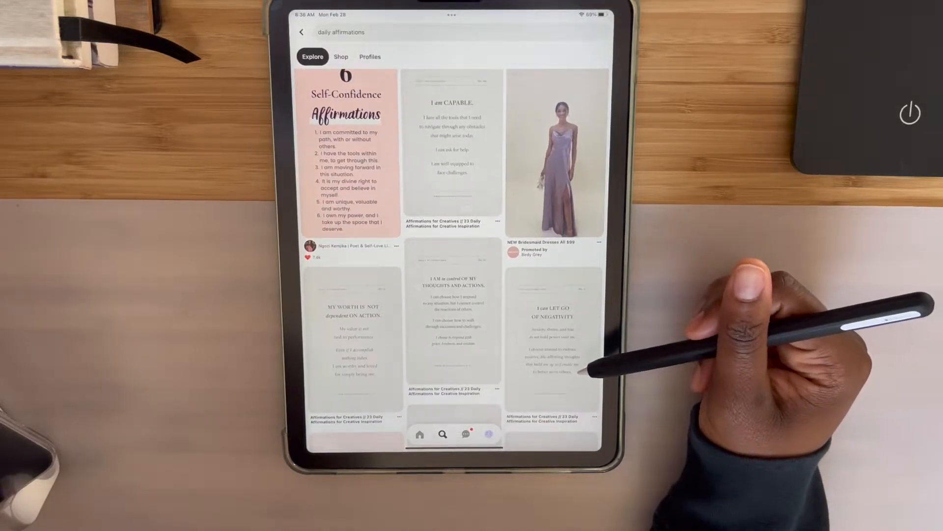
pyautogui.scroll(-3)
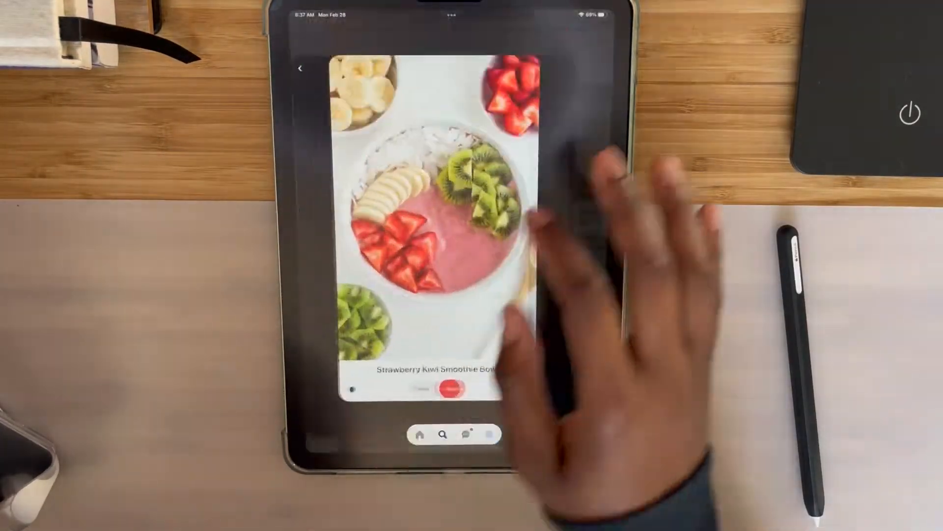
pyautogui.click(301, 68)
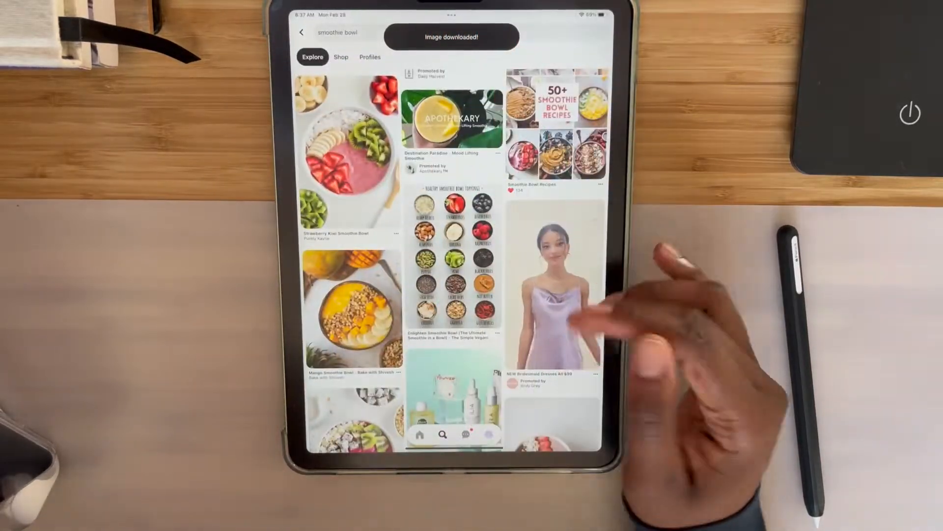
pyautogui.click(337, 33)
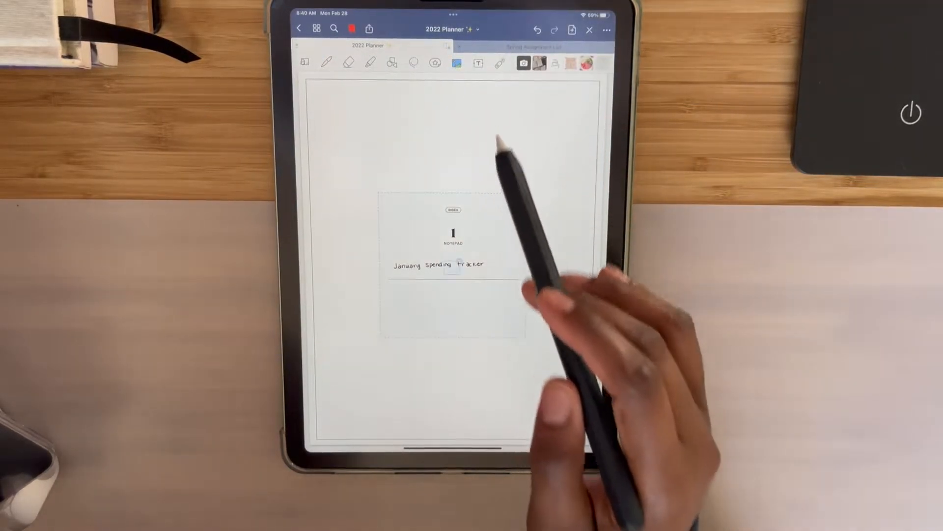
# Step: Insert the downloaded affirmation card onto the blank vision board page
pyautogui.click(523, 63)
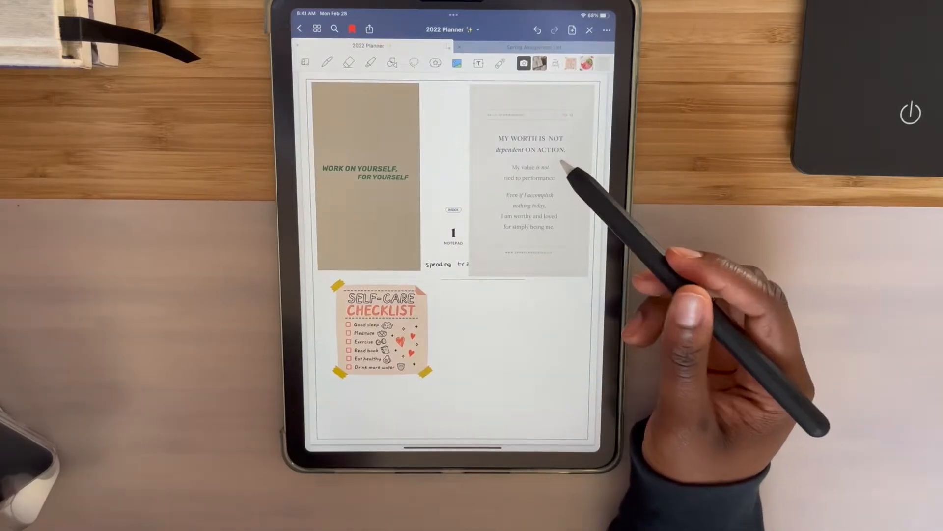
pyautogui.click(379, 334)
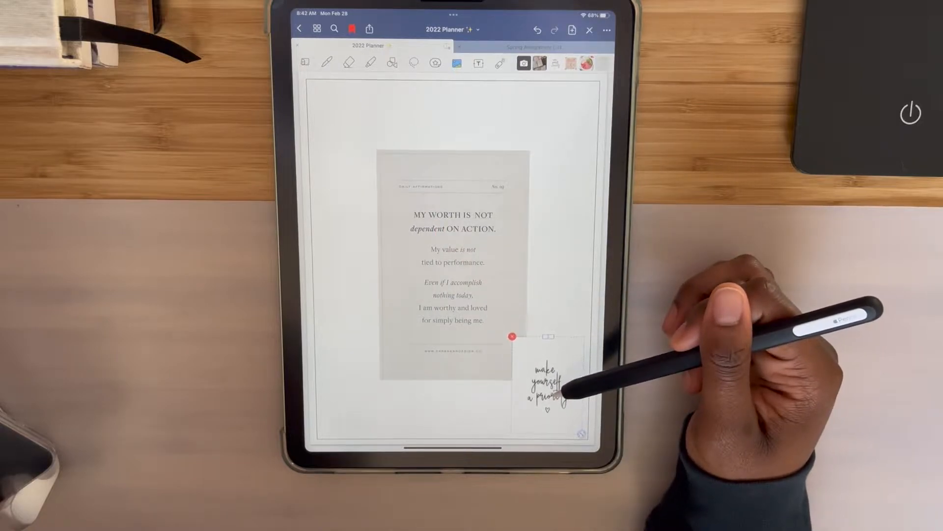
# Step: Place the self-care checklist top-left and add the smoothie bowl photo around the card
pyautogui.click(523, 62)
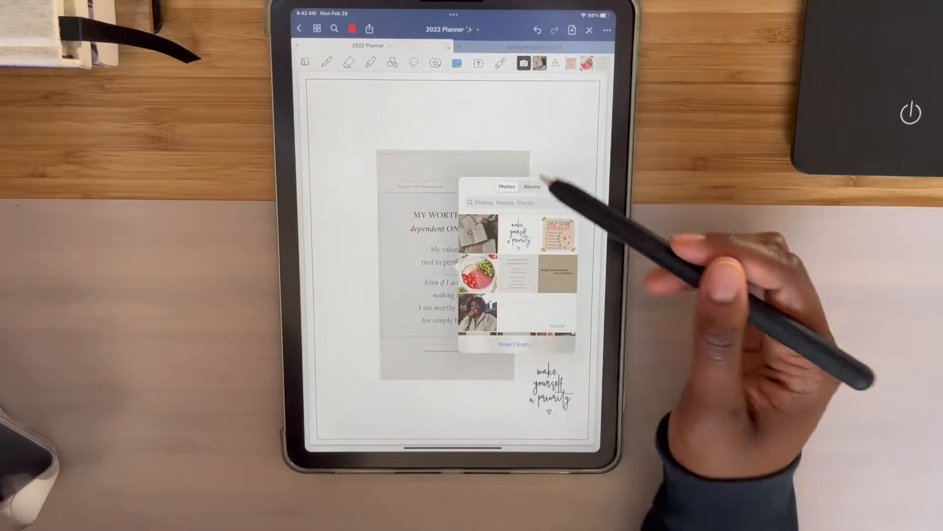
pyautogui.click(554, 232)
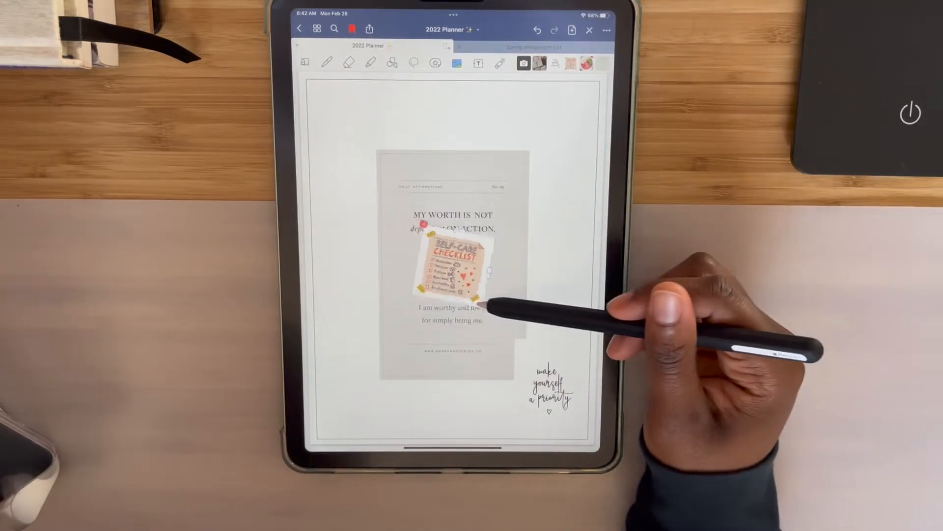
pyautogui.moveTo(448, 271); pyautogui.dragTo(358, 126)
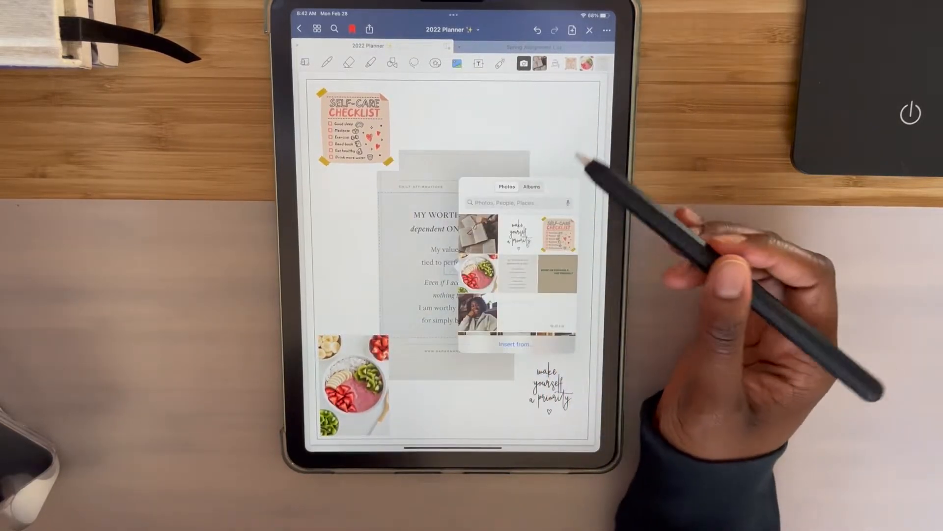
pyautogui.moveTo(511, 240)
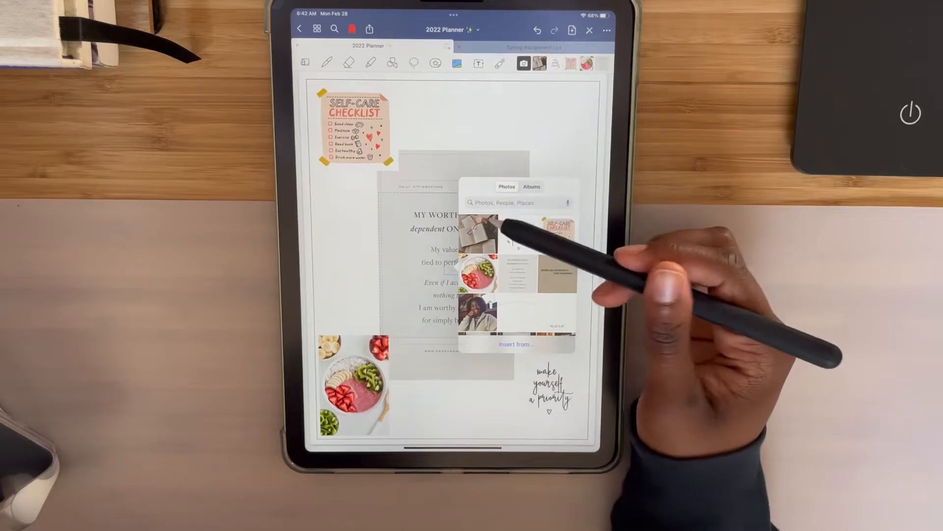
pyautogui.click(477, 232)
pyautogui.write('summer fr')
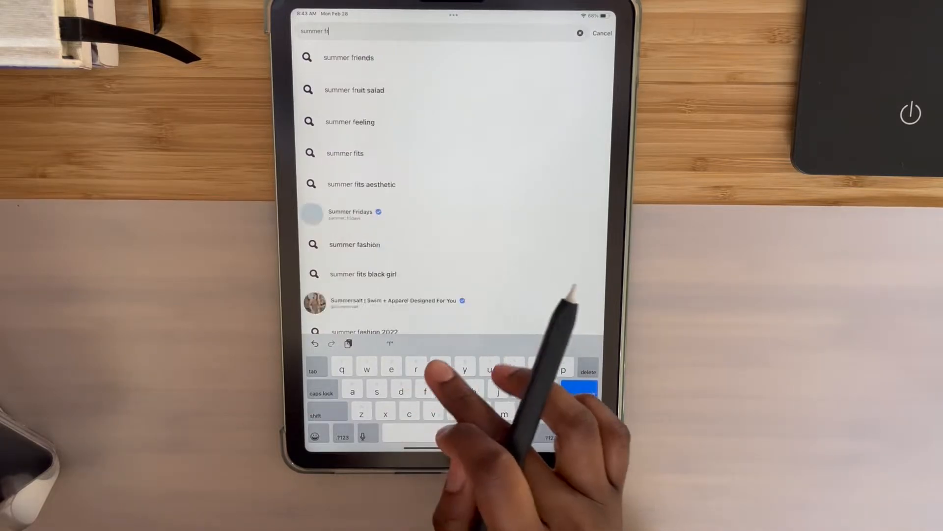
# Step: Search Pinterest for summer and pick from the suggestions
pyautogui.click(352, 215)
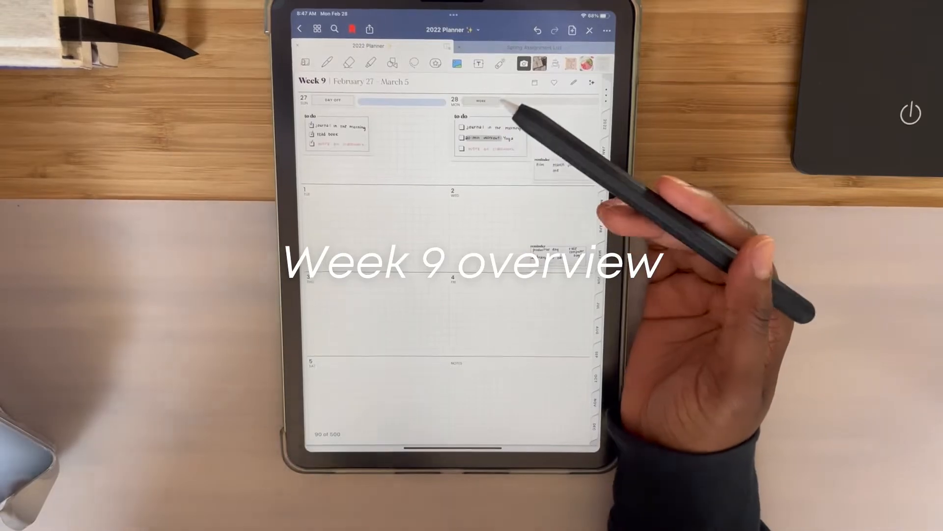
# Step: Copy the day header and to-do sticker onto March 1 of the Week 9 spread
pyautogui.click(318, 30)
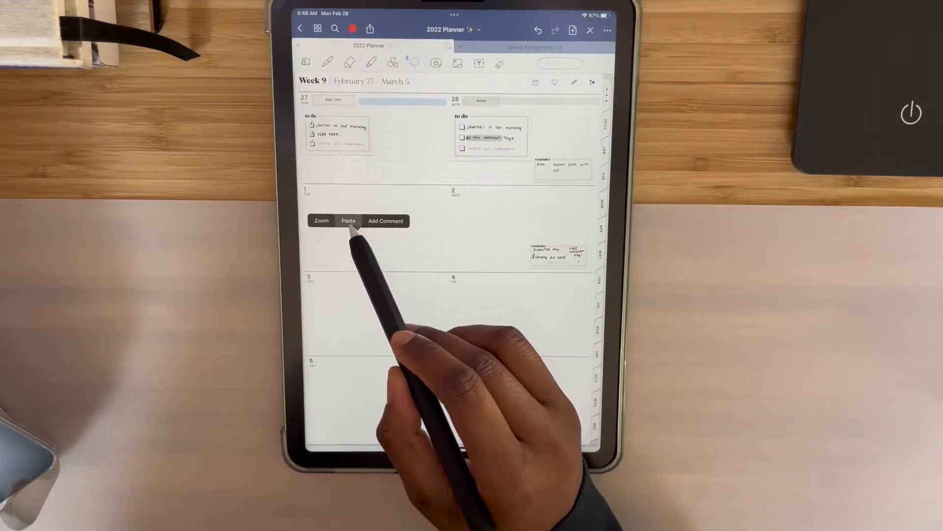
pyautogui.click(348, 221)
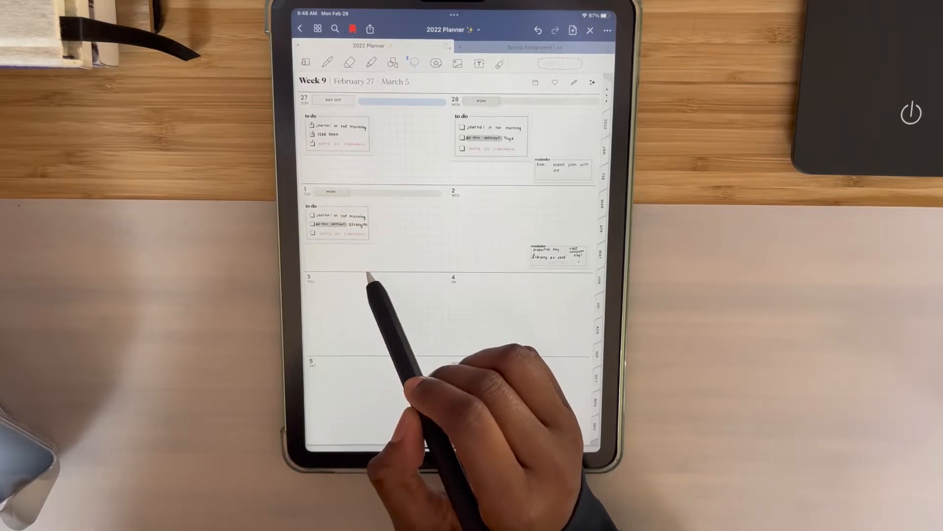
pyautogui.click(319, 30)
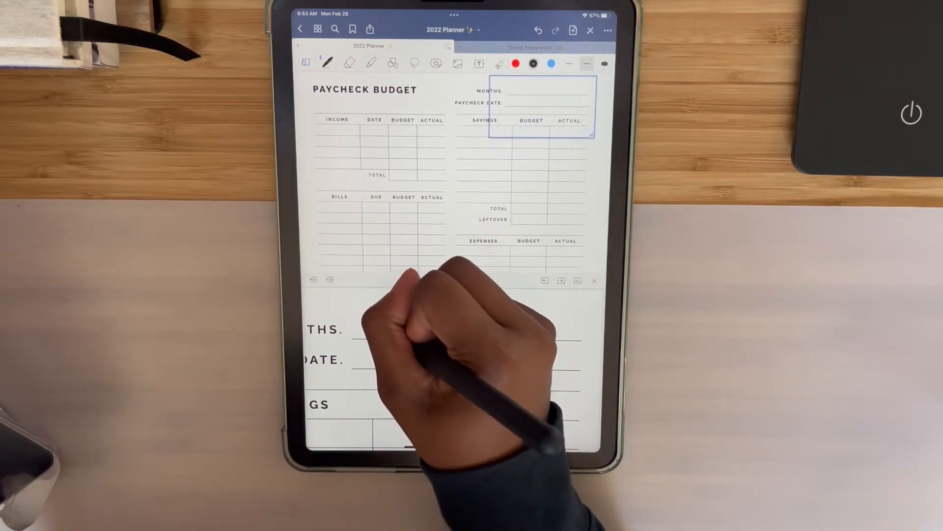
# Step: Handwrite March under Months and 2nd under Paycheck Date on the budget page
pyautogui.write('march')
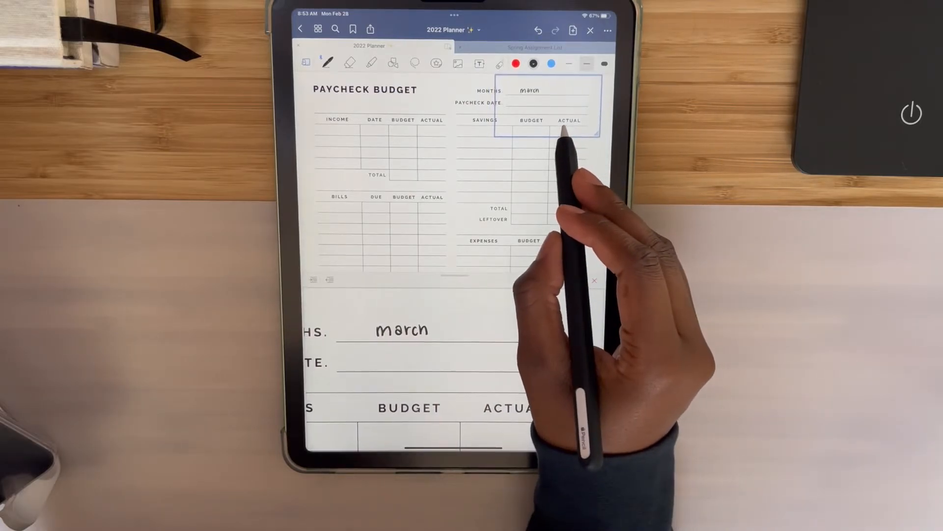
pyautogui.write('2nd')
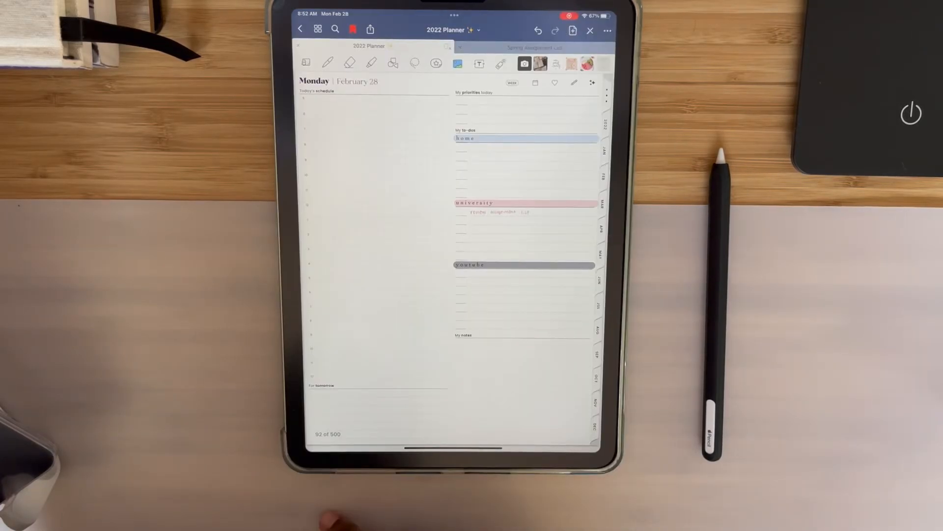
# Step: Show the planner's bookmarked pages as thumbnails in the Favorites overview
pyautogui.click(317, 29)
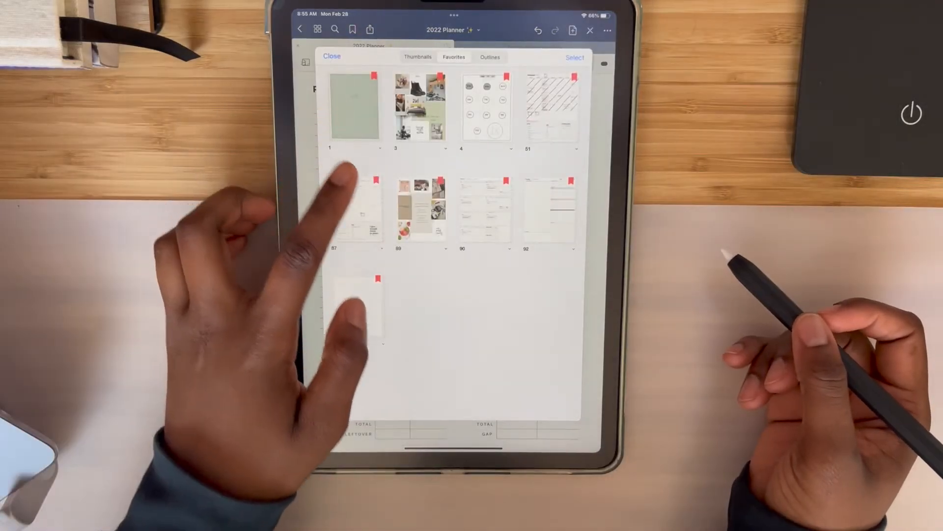